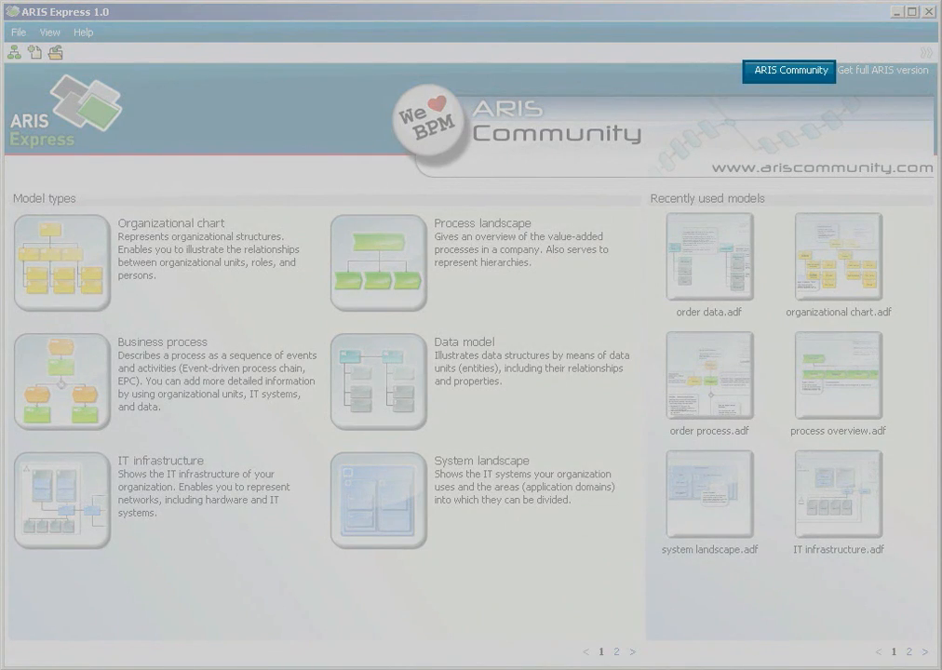
mouse_move(789, 71)
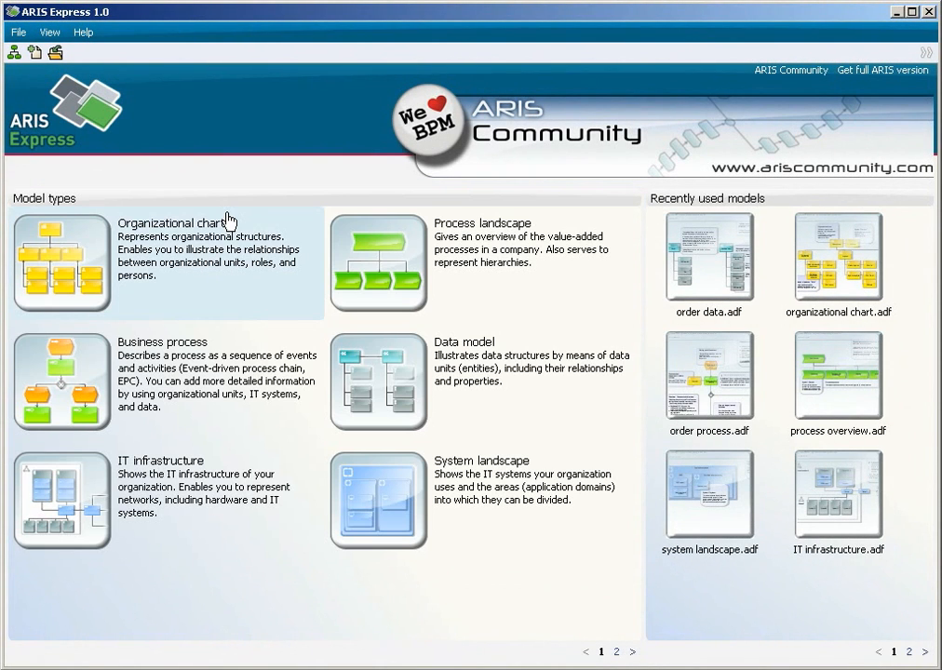
mouse_move(72, 264)
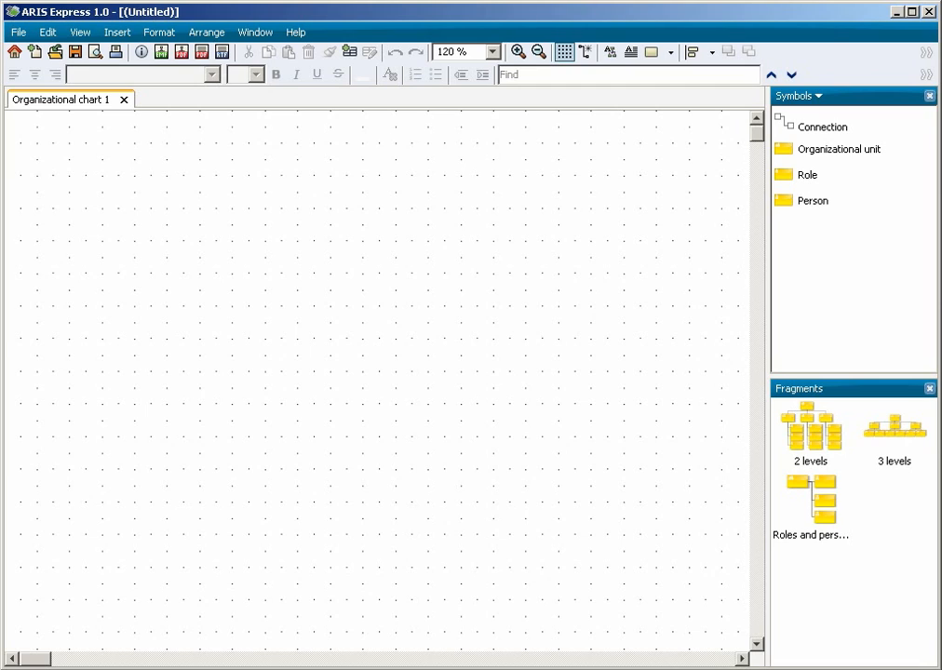
Place the '3 levels' organizational-unit fragment onto the empty chart canvas
left_click(893, 428)
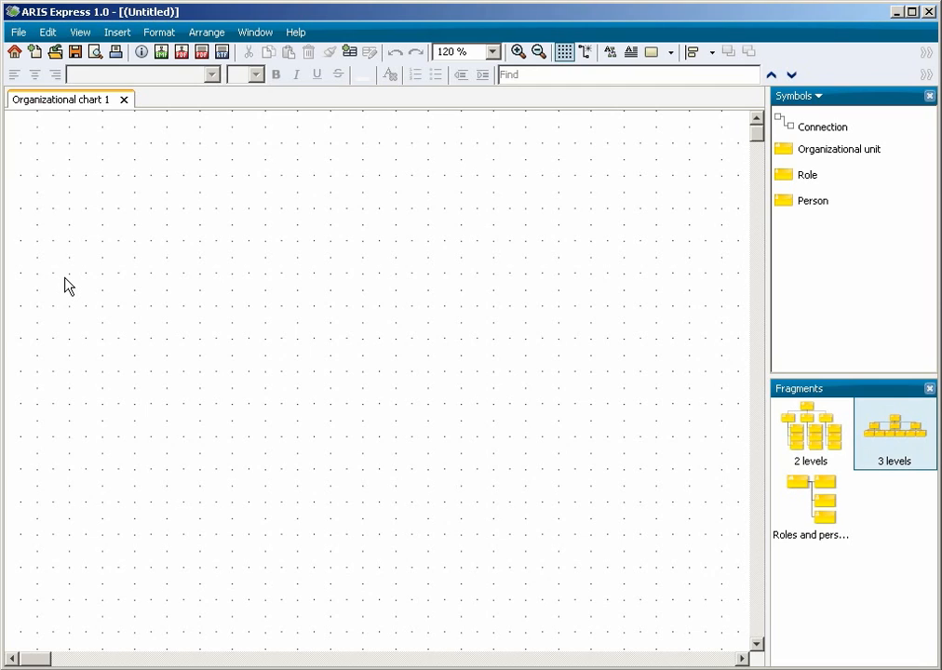
mouse_move(817, 357)
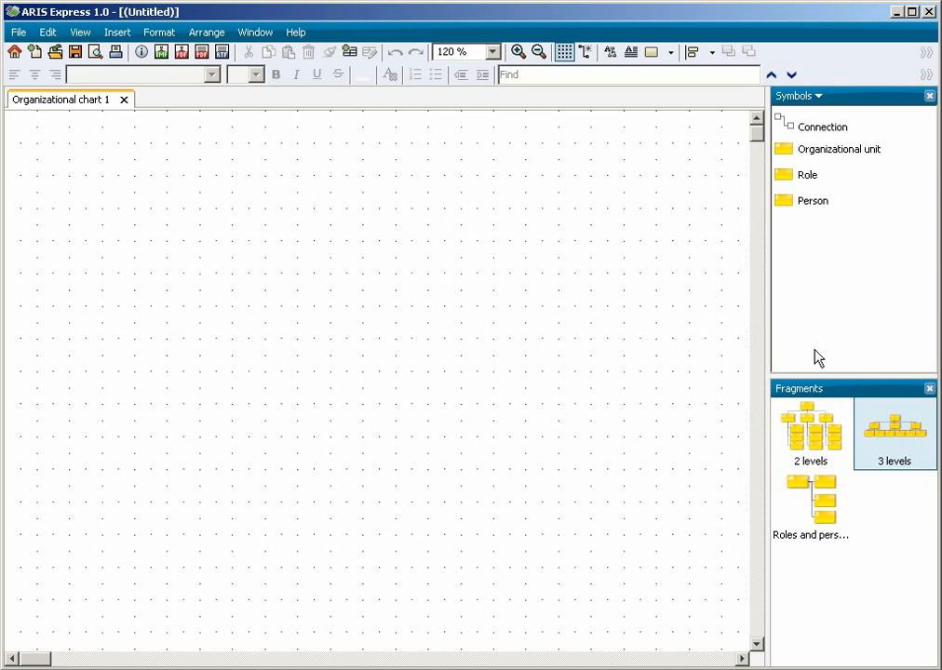
left_click_drag(894, 428, 370, 382)
type("New org")
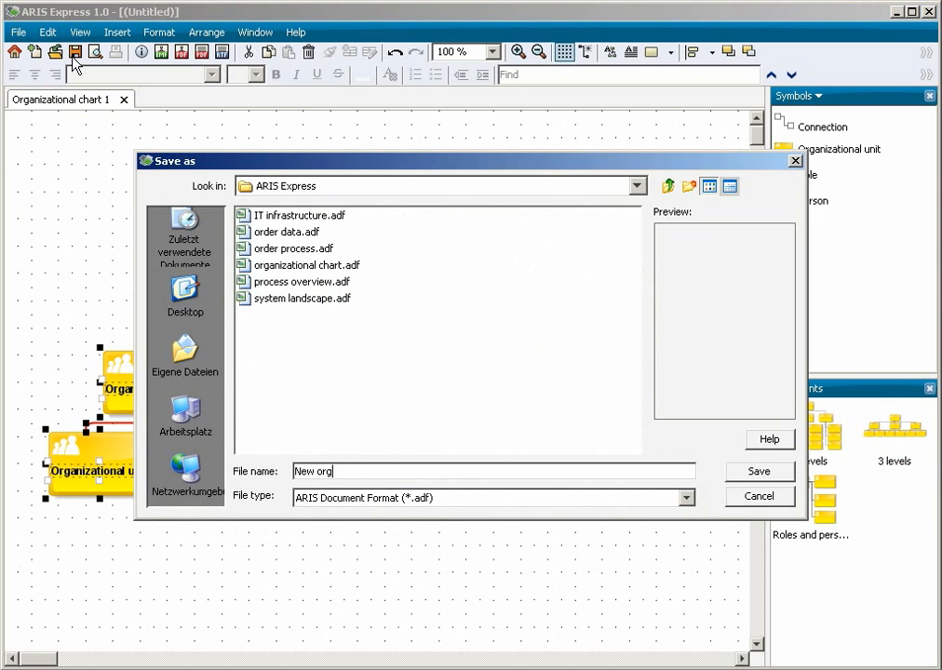
Save the chart under the file name 'New organizational chart'
type("anizational chart")
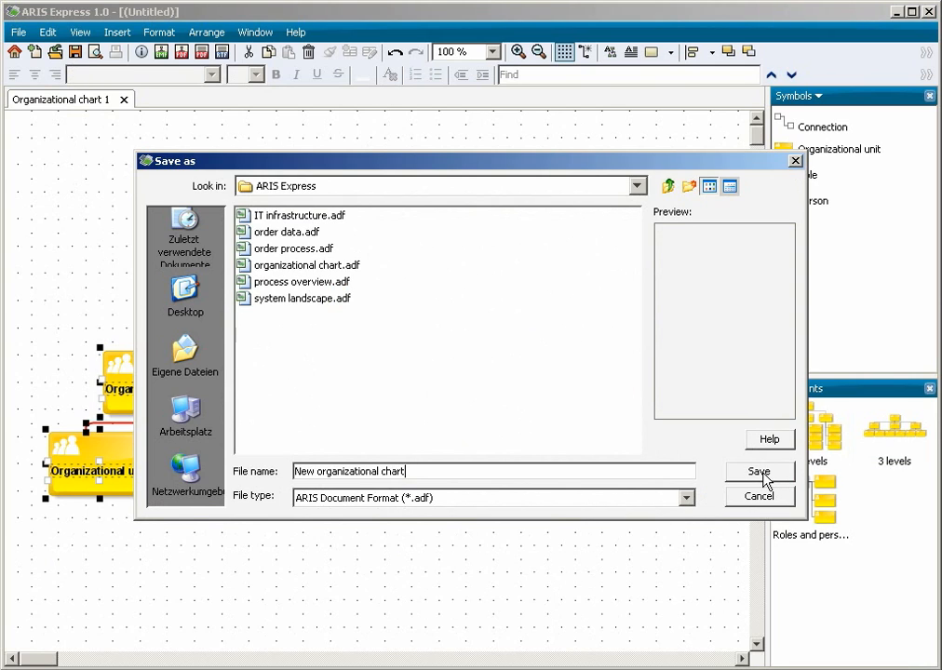
left_click(759, 473)
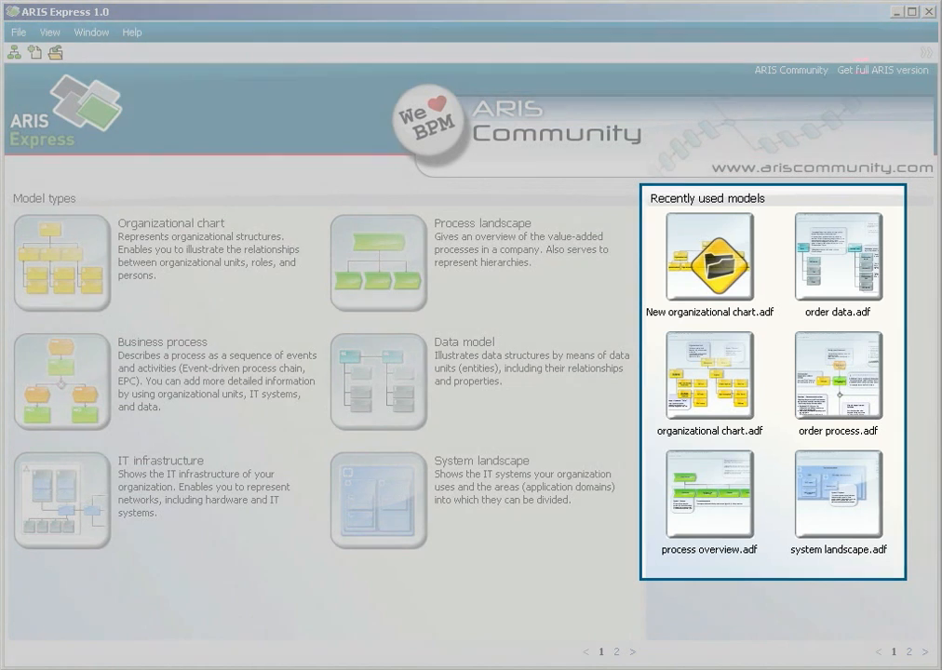
Close the model window, returning to the start page with New organizational chart.adf listed first
left_click(709, 256)
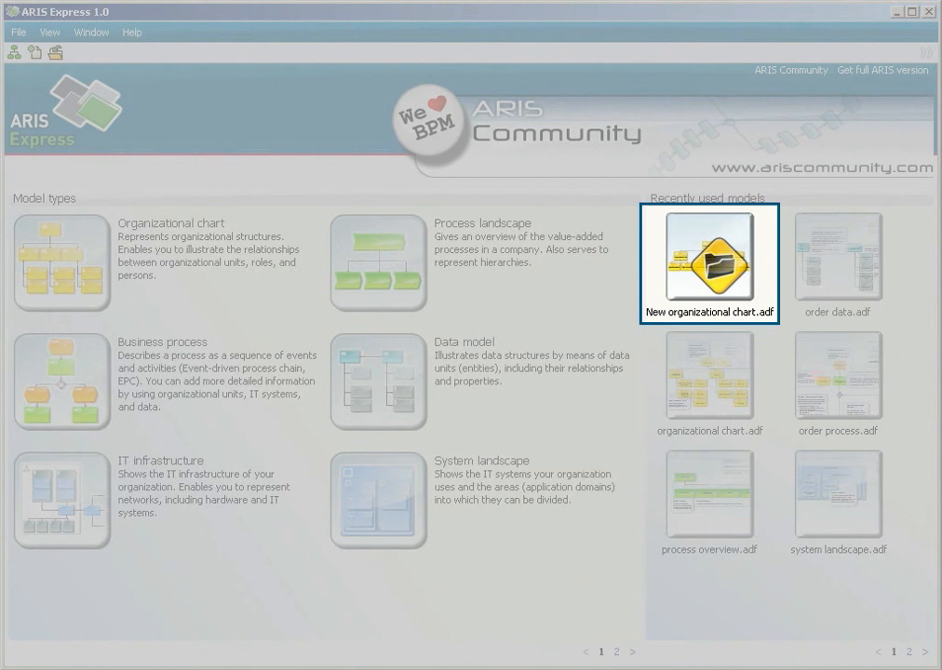
mouse_move(709, 264)
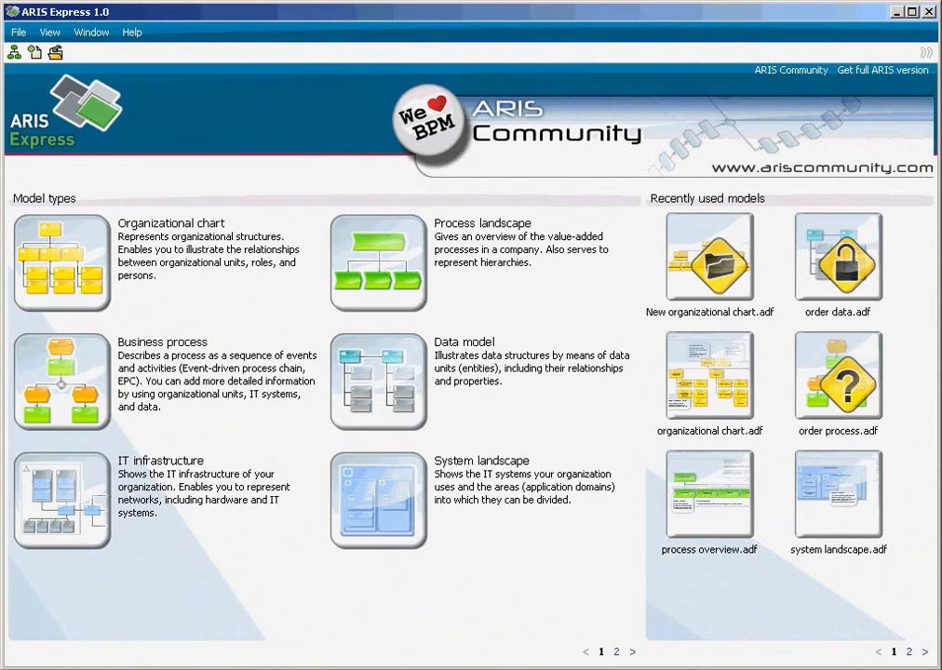
left_click(838, 257)
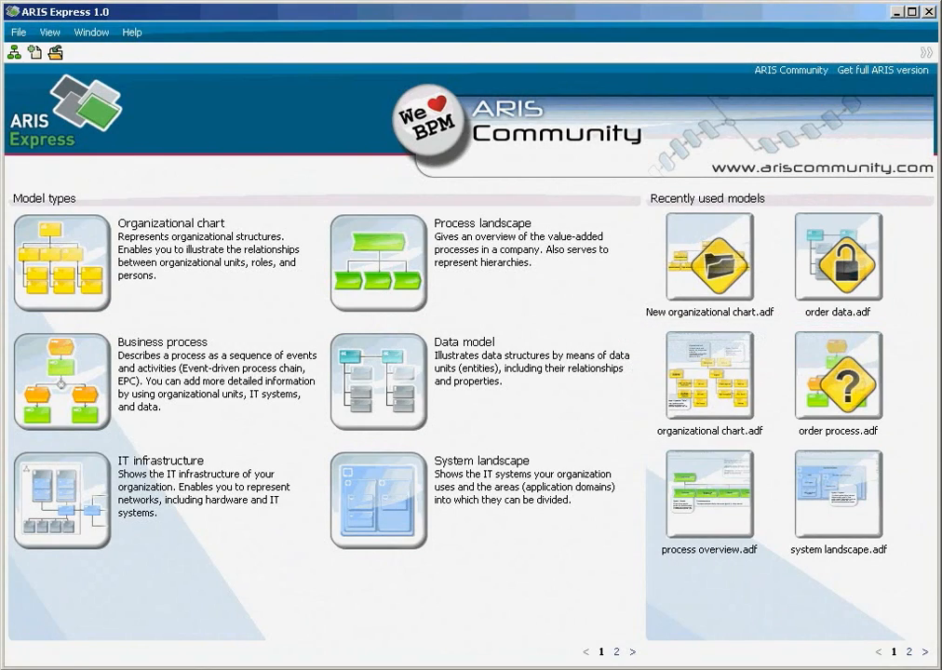
left_click(838, 376)
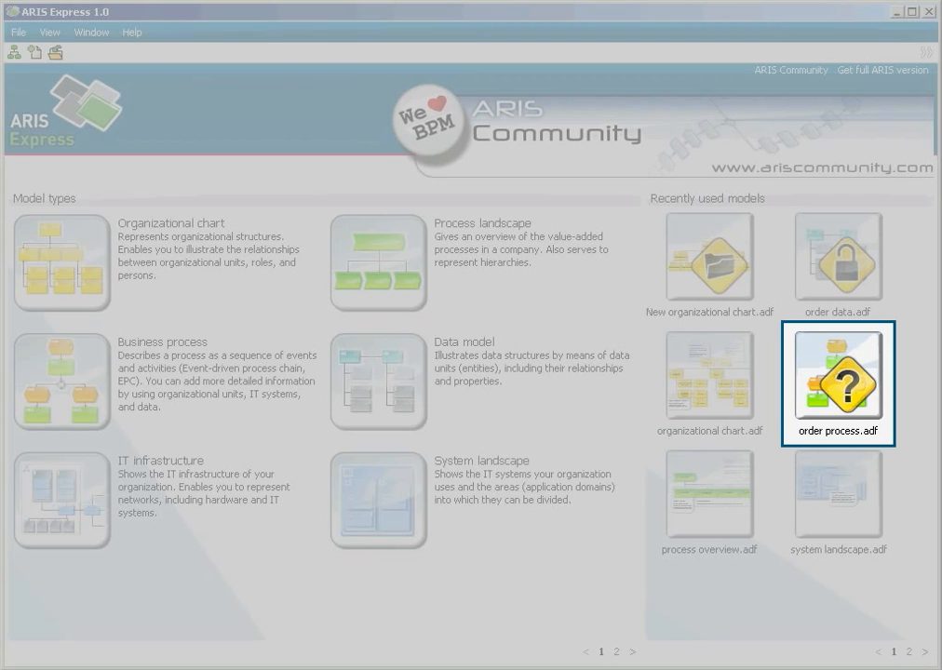
mouse_move(836, 383)
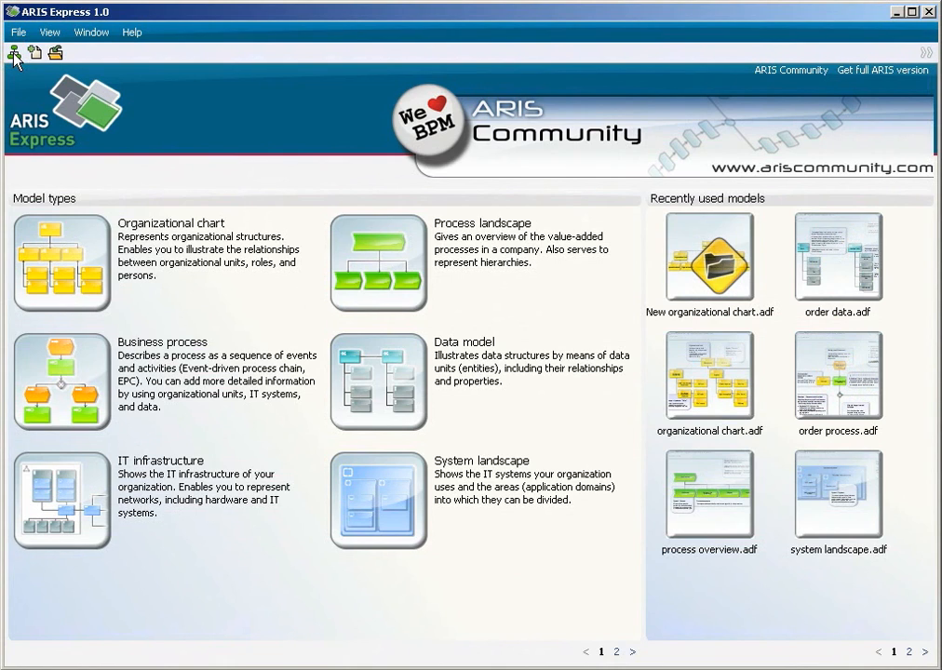
double_click(711, 257)
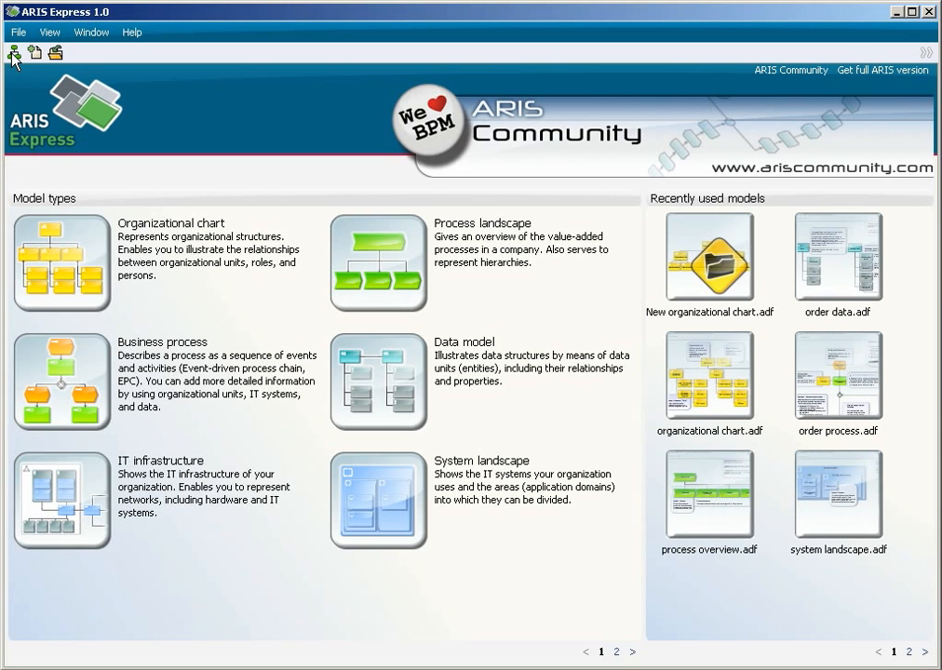
mouse_move(728, 222)
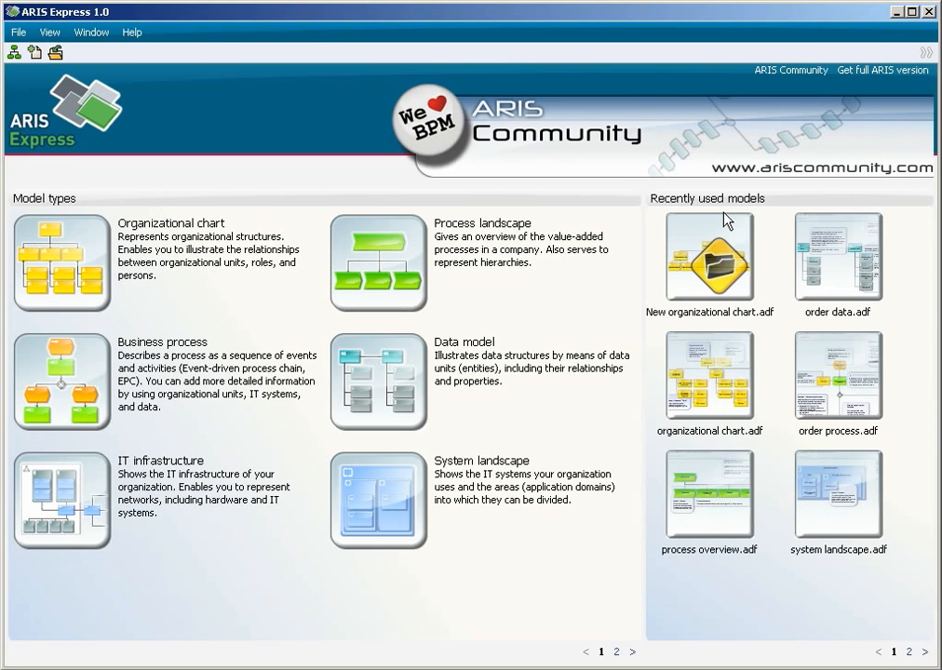
mouse_move(726, 239)
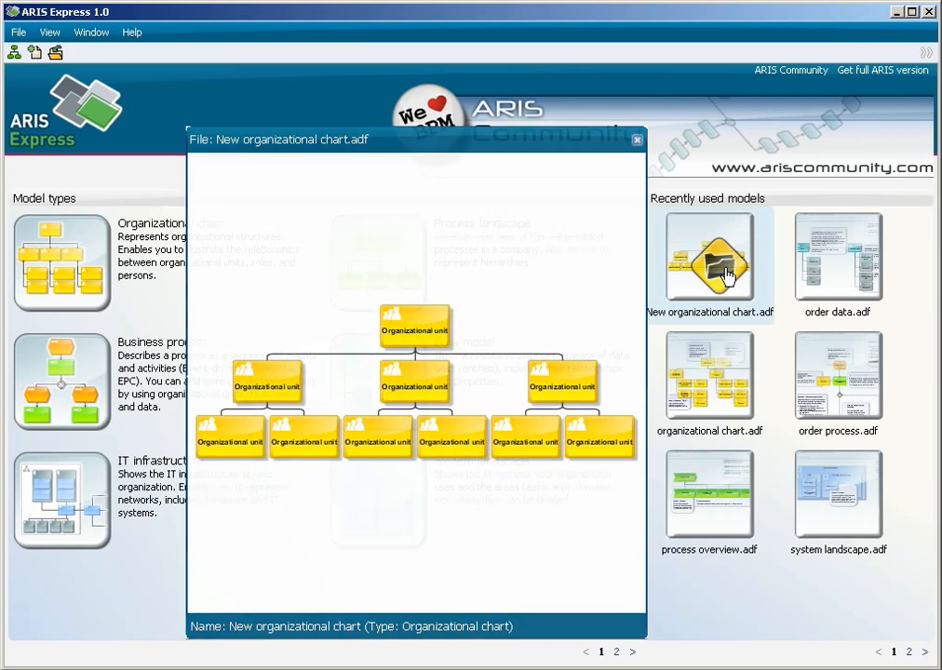
left_click(637, 140)
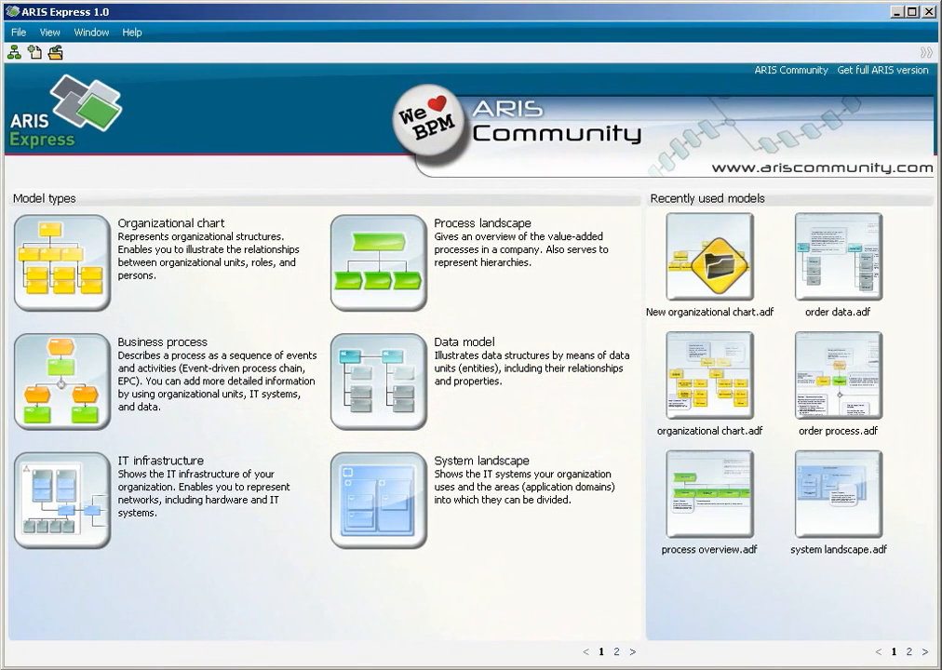